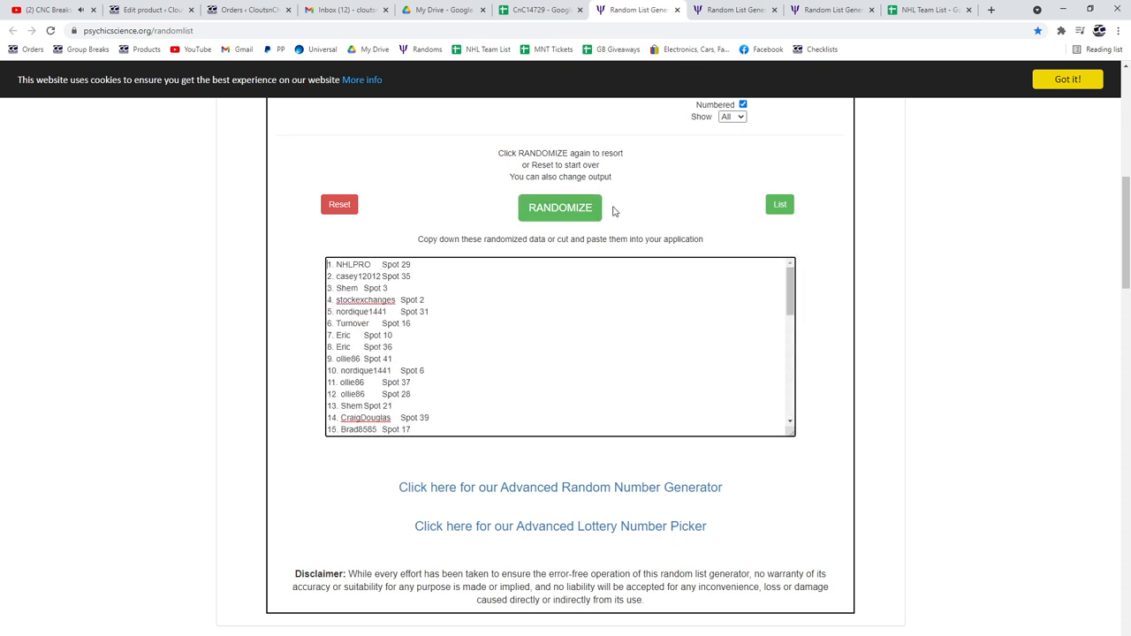
- Reshuffle the names-and-spots list and return to the CnC14729 spreadsheet to paste it
click(560, 207)
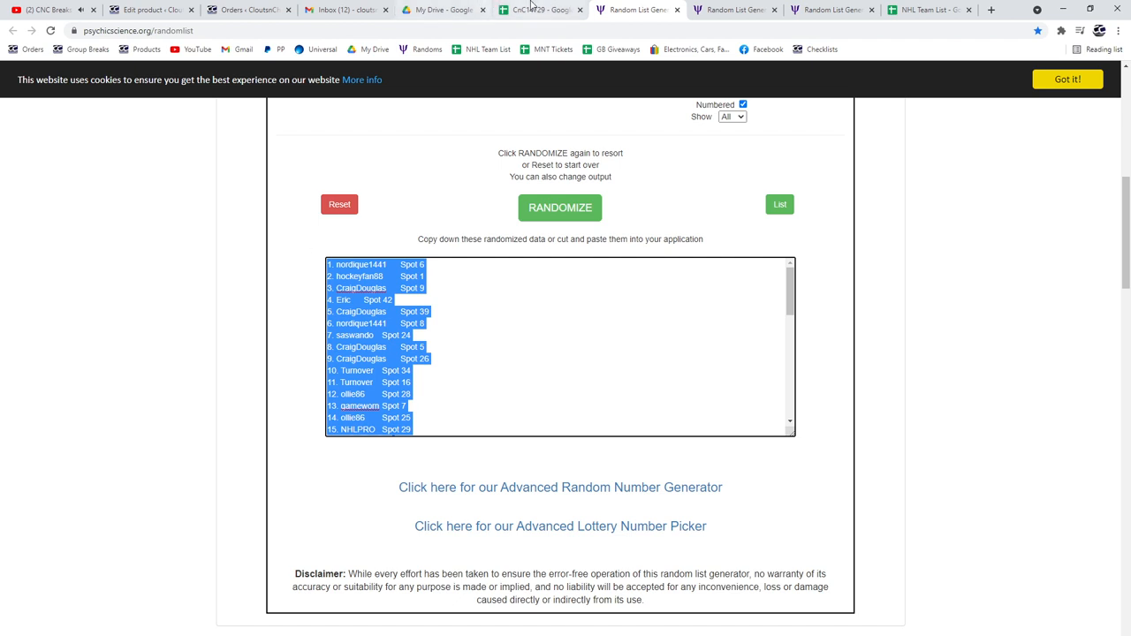
click(540, 11)
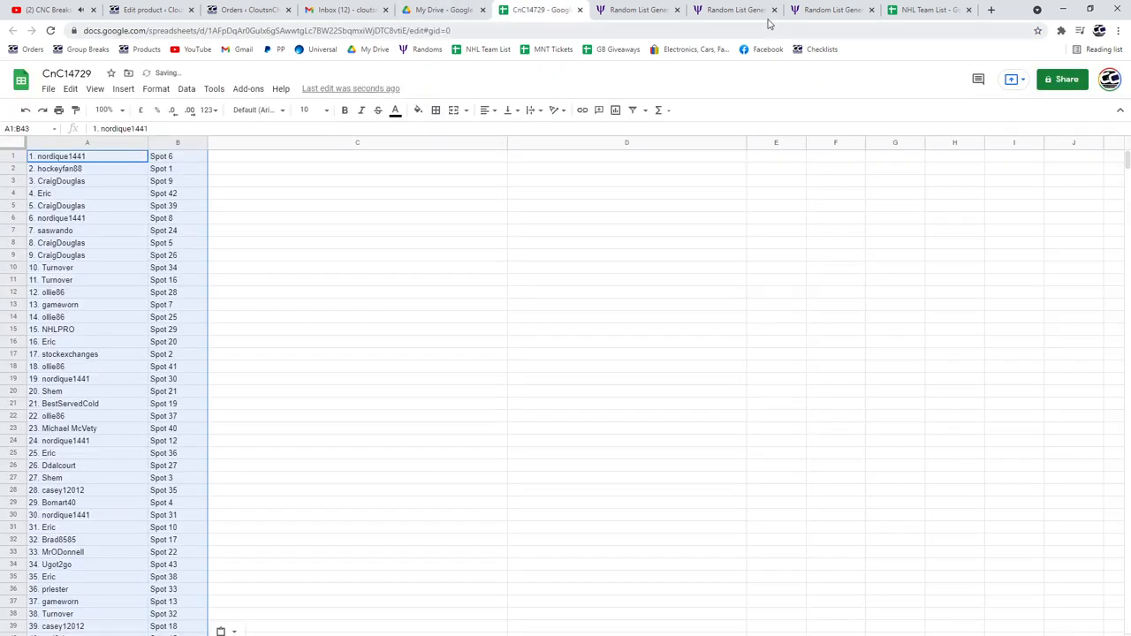
- Reshuffle the Base card checklist in the first generator
click(733, 10)
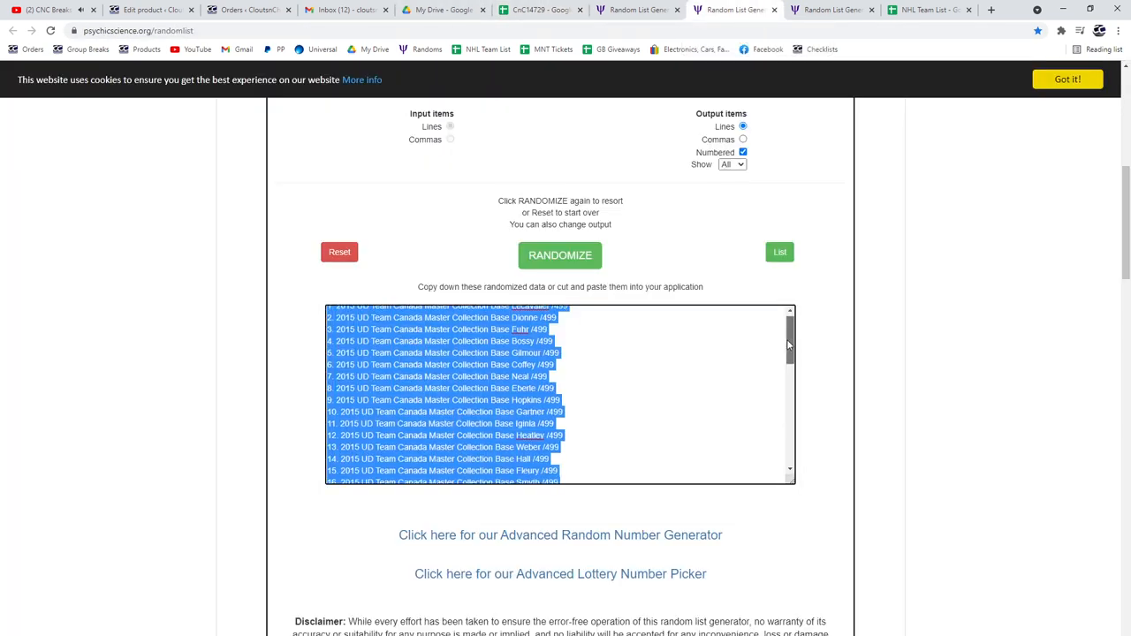
click(559, 254)
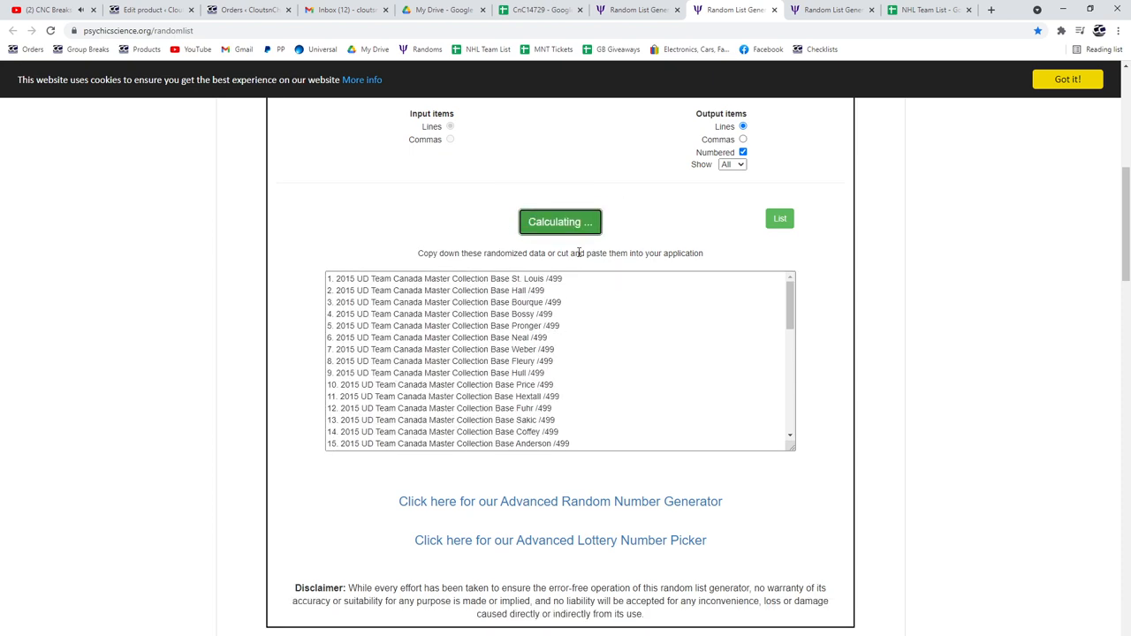
click(560, 223)
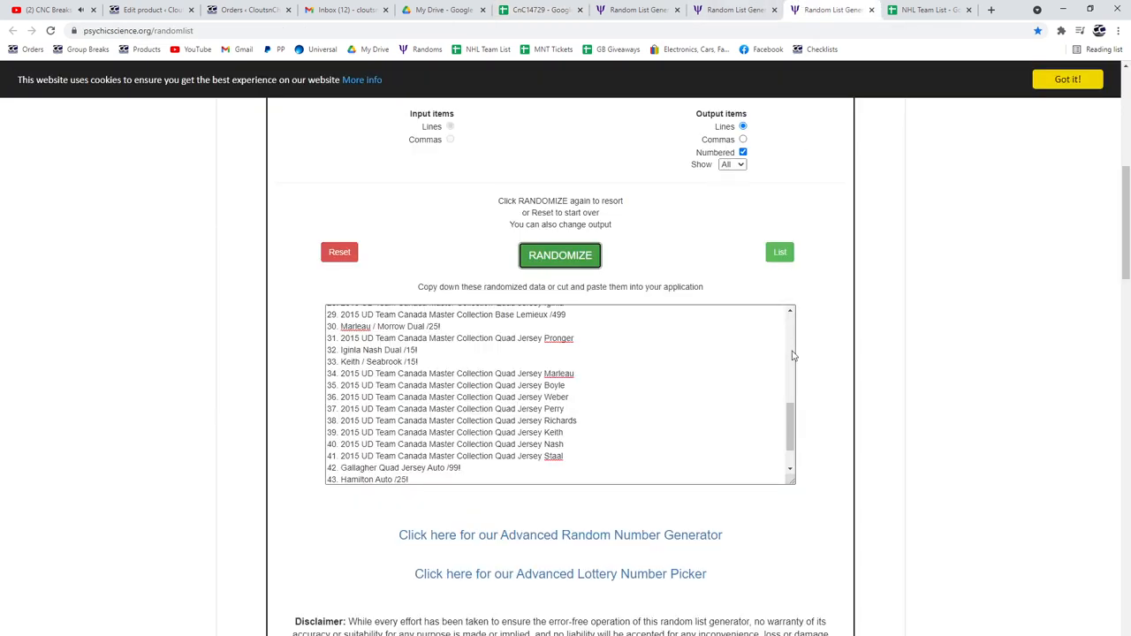
- Reshuffle the Quad Jersey card list twice and return to the spreadsheet
click(559, 255)
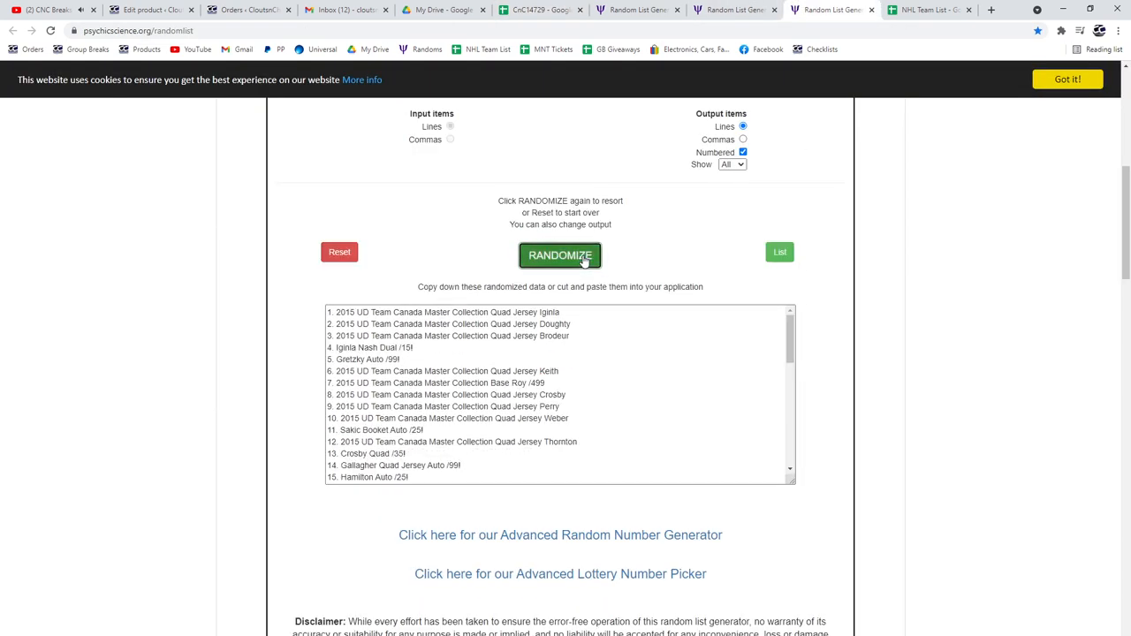
click(559, 255)
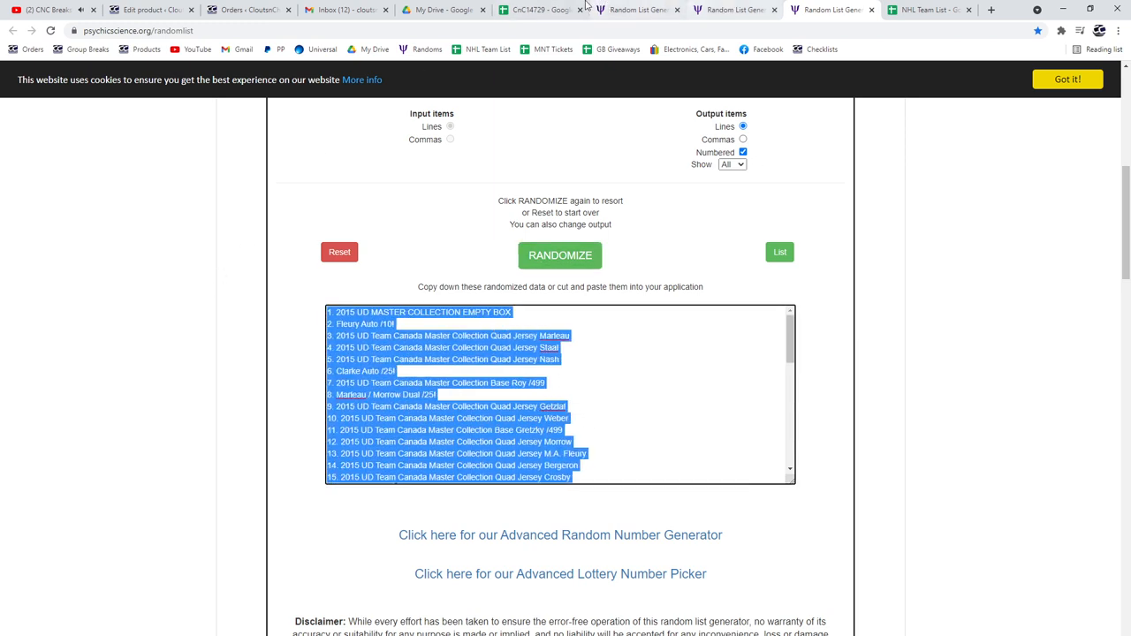
click(539, 10)
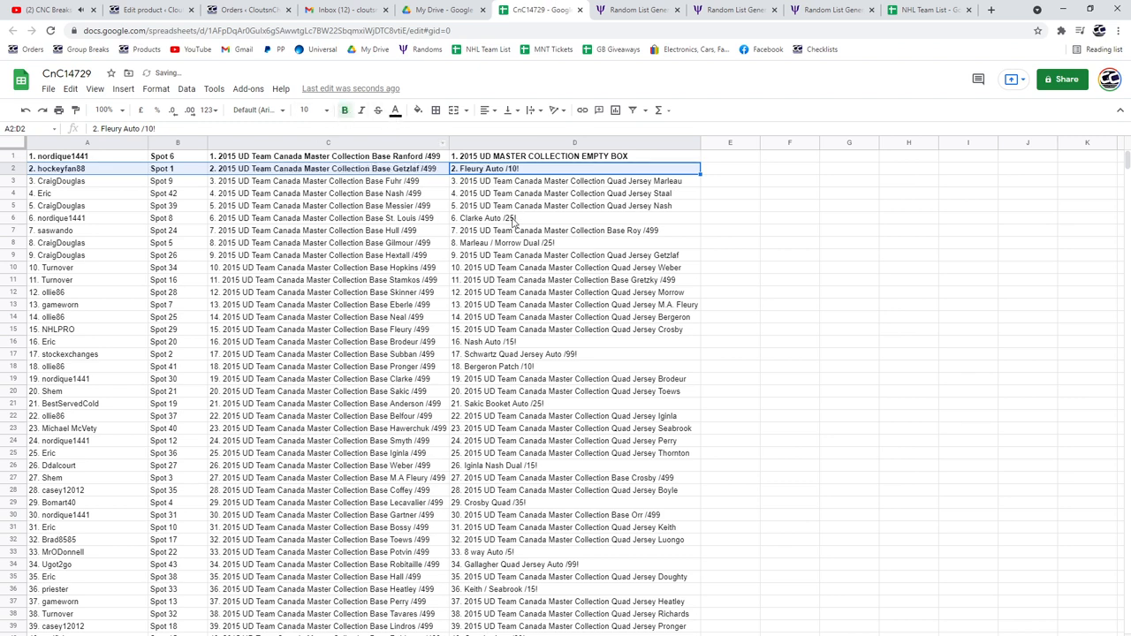
- Bold the hit rows 2, 8 and 16 beside the pasted card lists
click(574, 219)
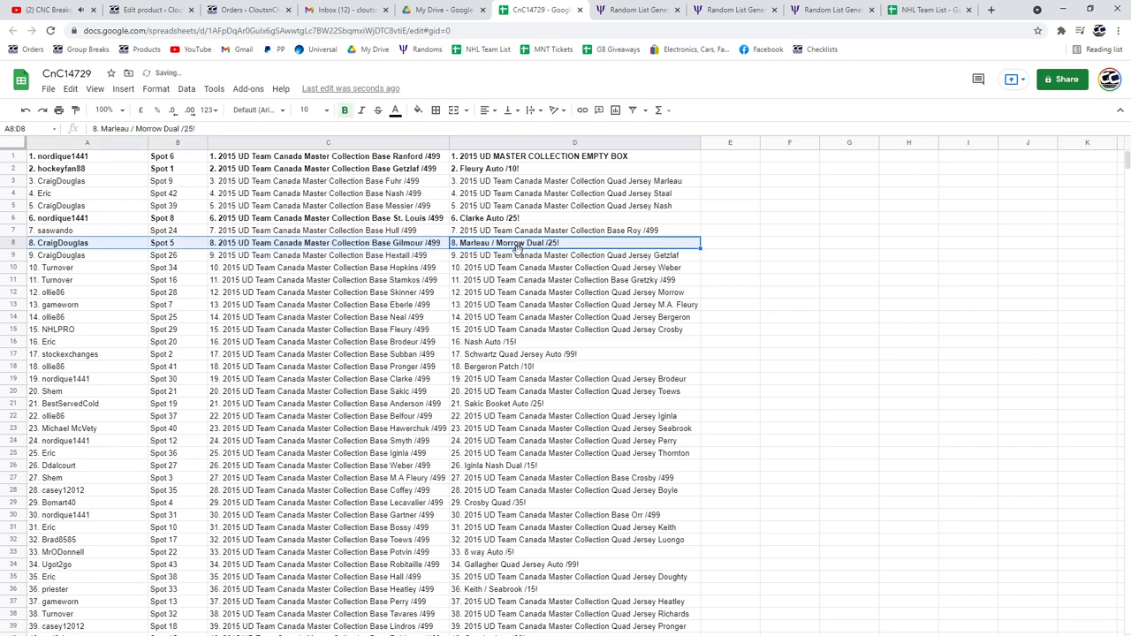
click(574, 343)
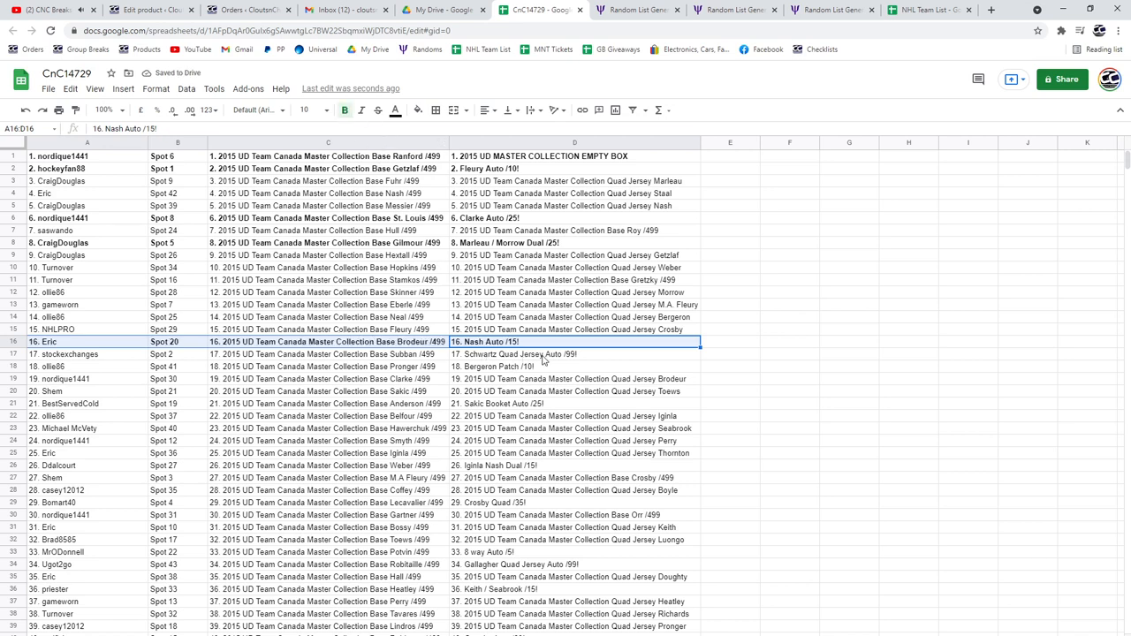
click(575, 353)
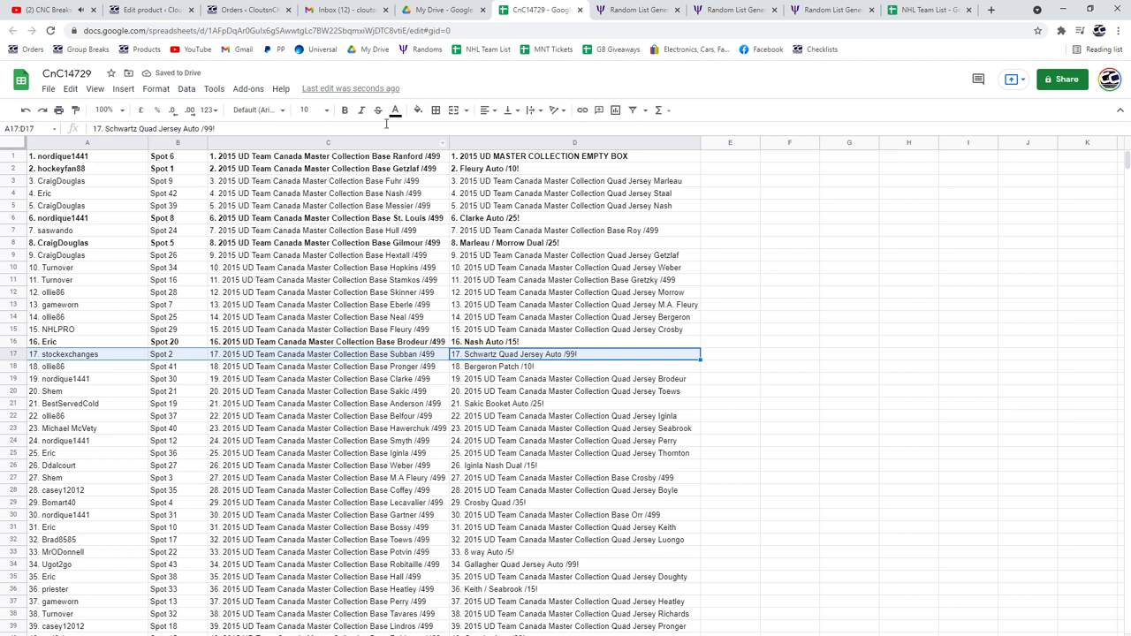
- Bold the hit rows 17 and 18 and select the next hit row
click(575, 366)
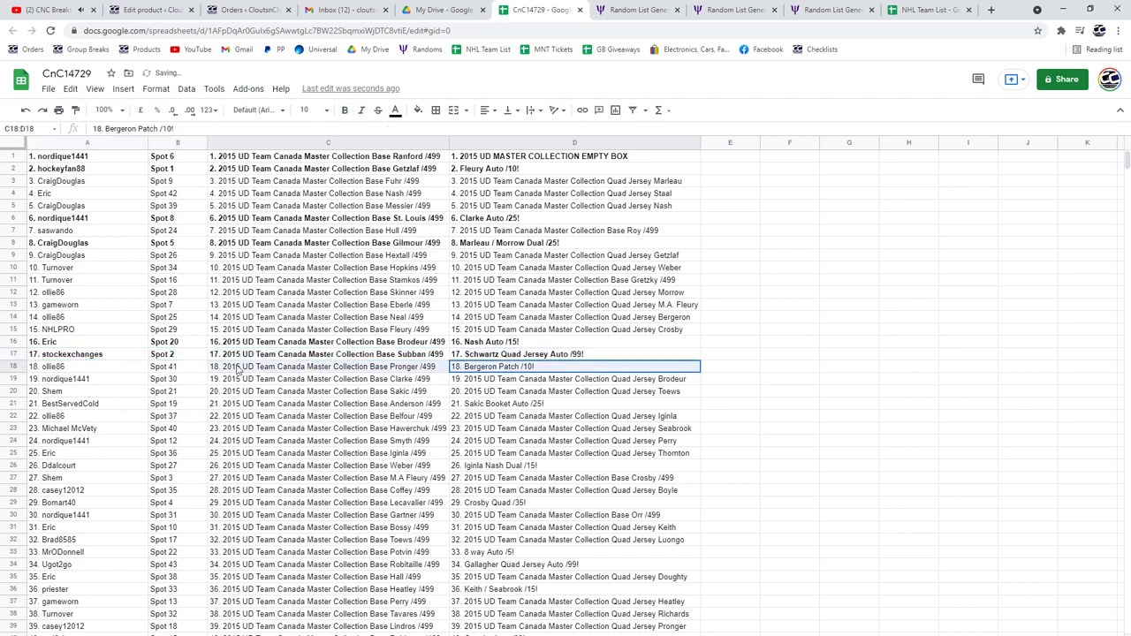
mouse_move(344, 109)
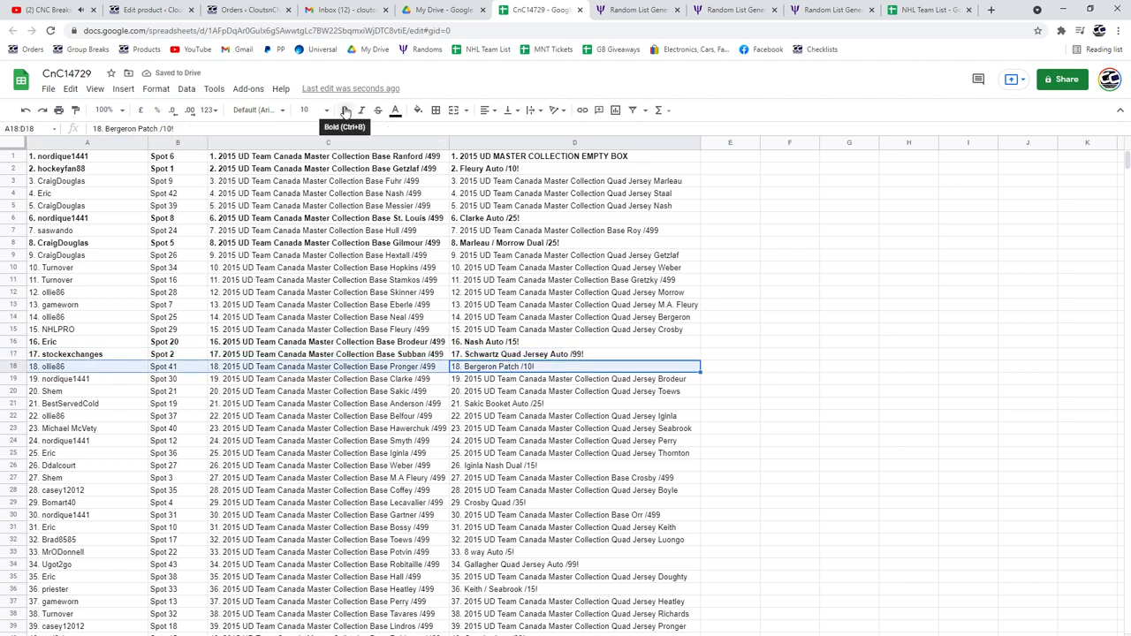
click(566, 403)
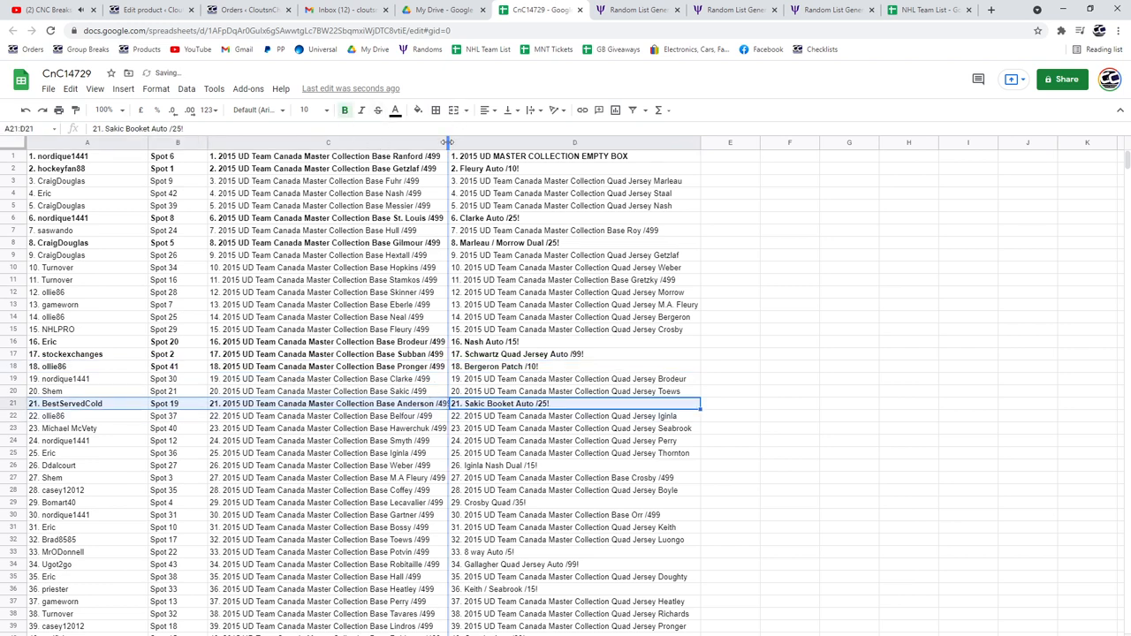
click(579, 467)
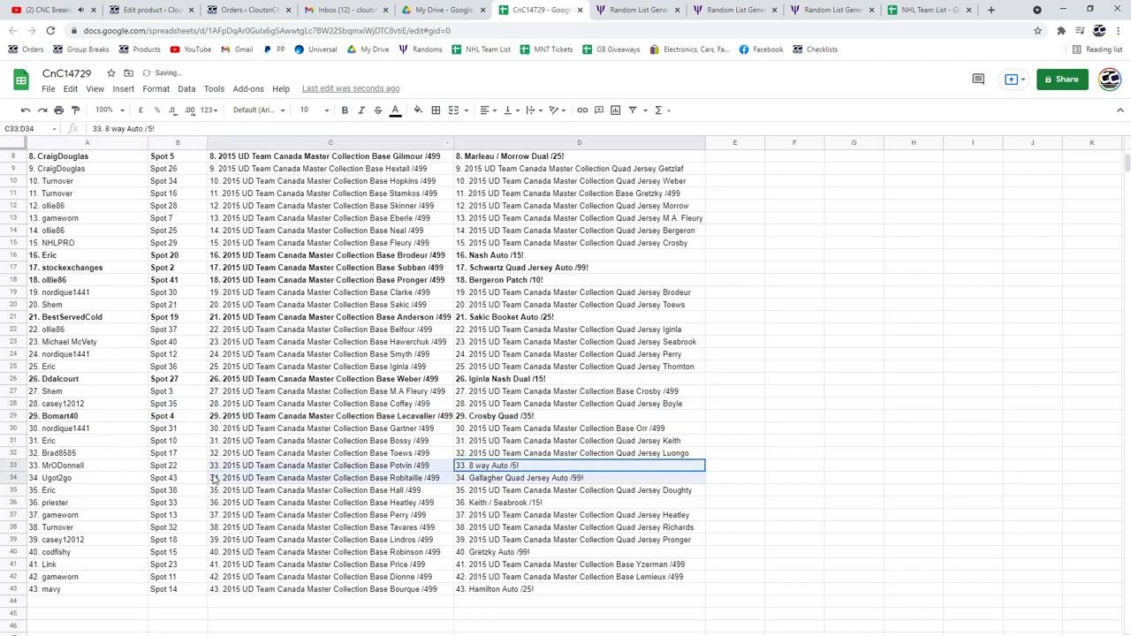
- Bold hit rows 33 and 34, the 8-way auto and Gallagher Quad Jersey Auto
click(87, 466)
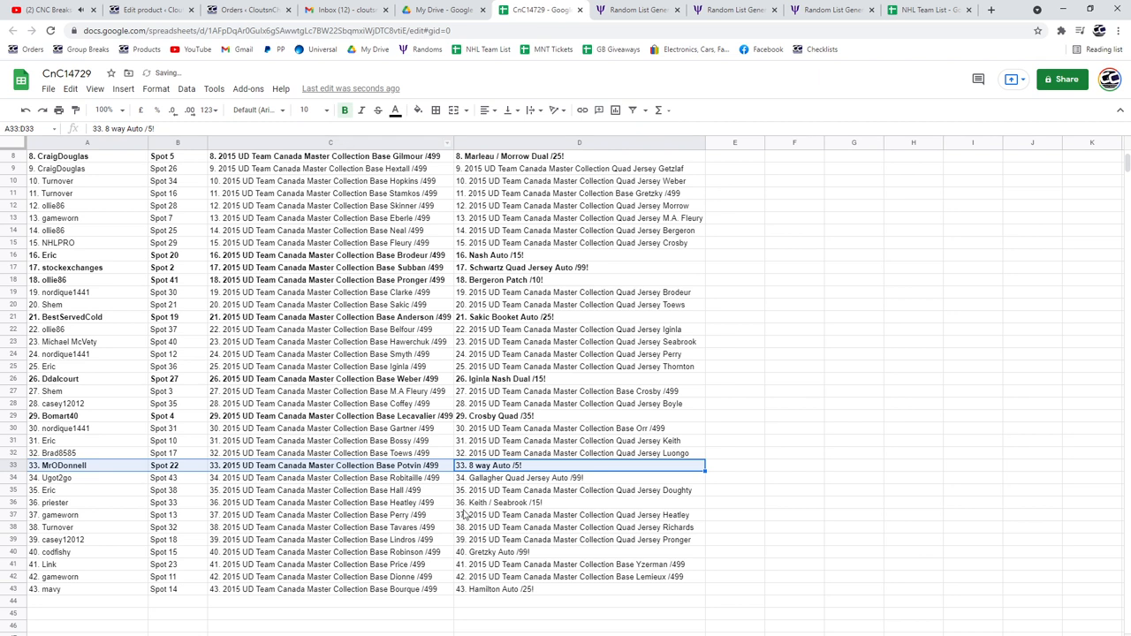
click(580, 502)
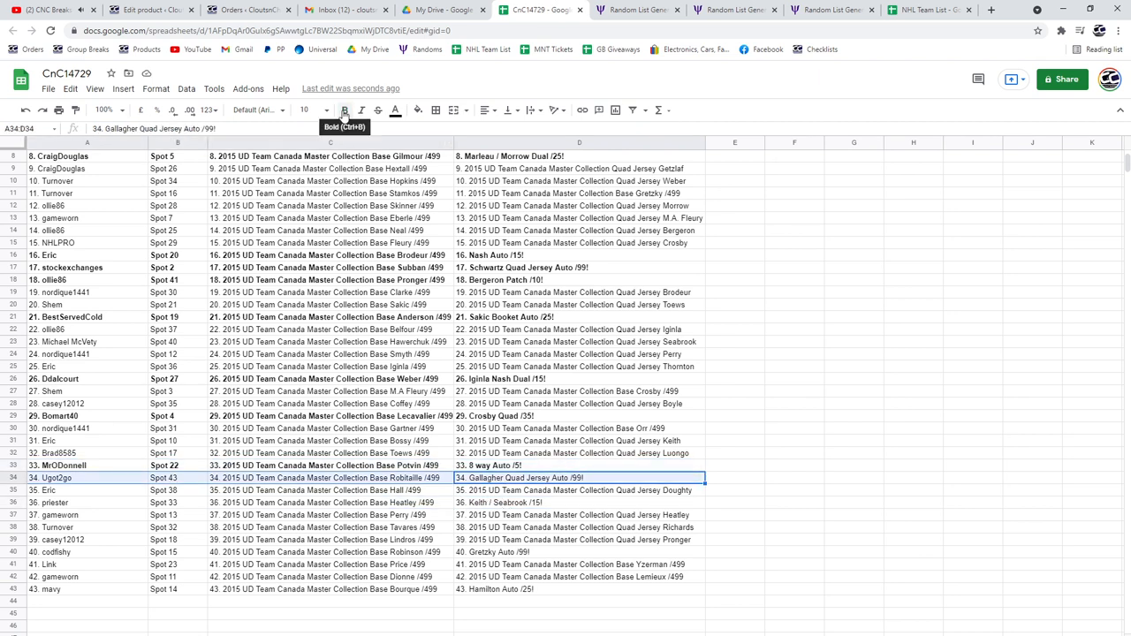
click(580, 502)
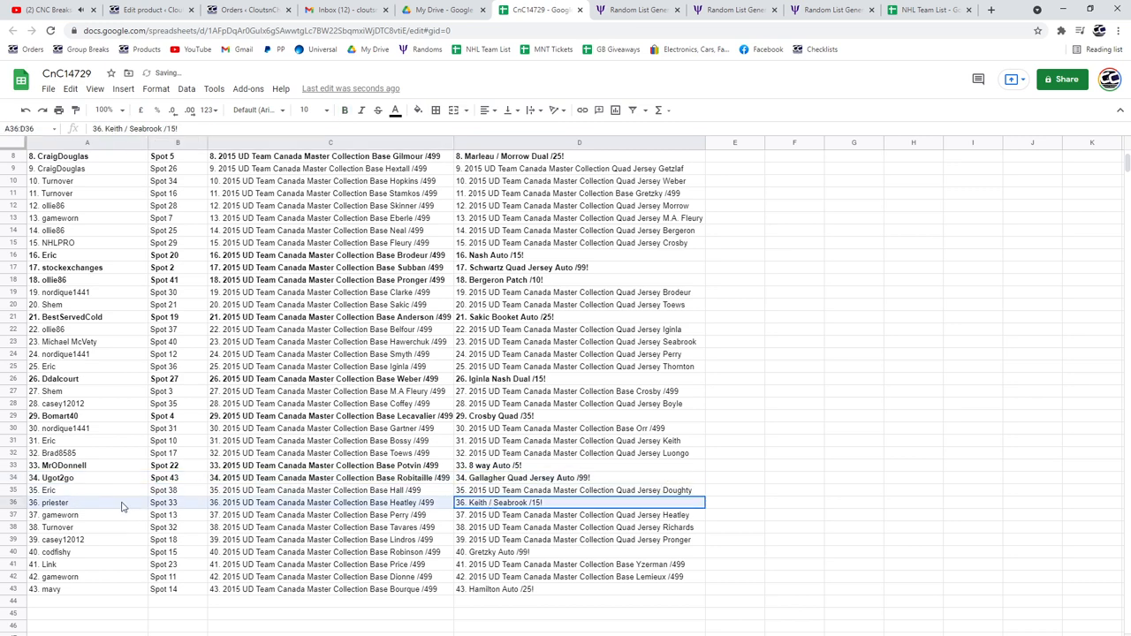